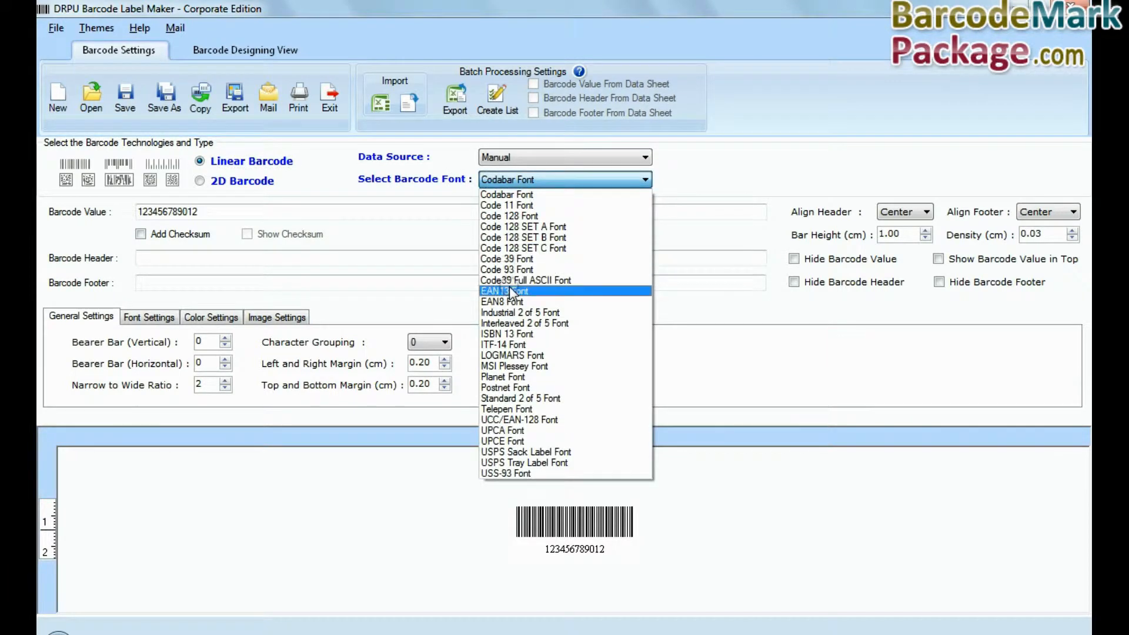
Choose the EAN13 Font as the barcode symbology.
{"action": "left_click", "coordinate": [506, 291]}
{"action": "type", "text": "Designed"}
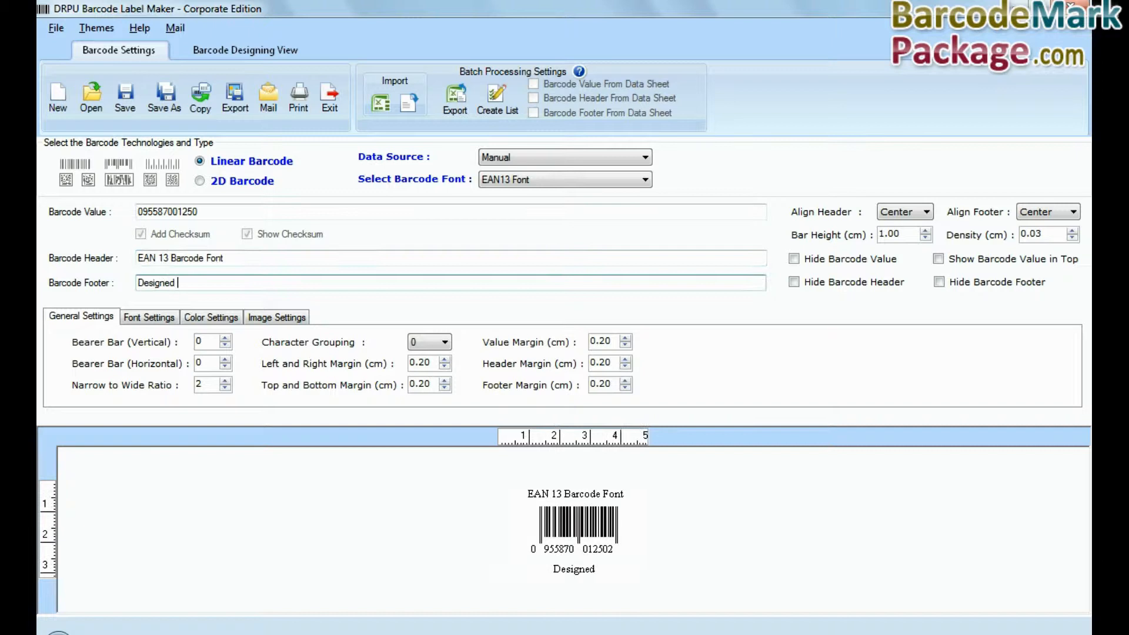
{"action": "left_click", "coordinate": [925, 230]}
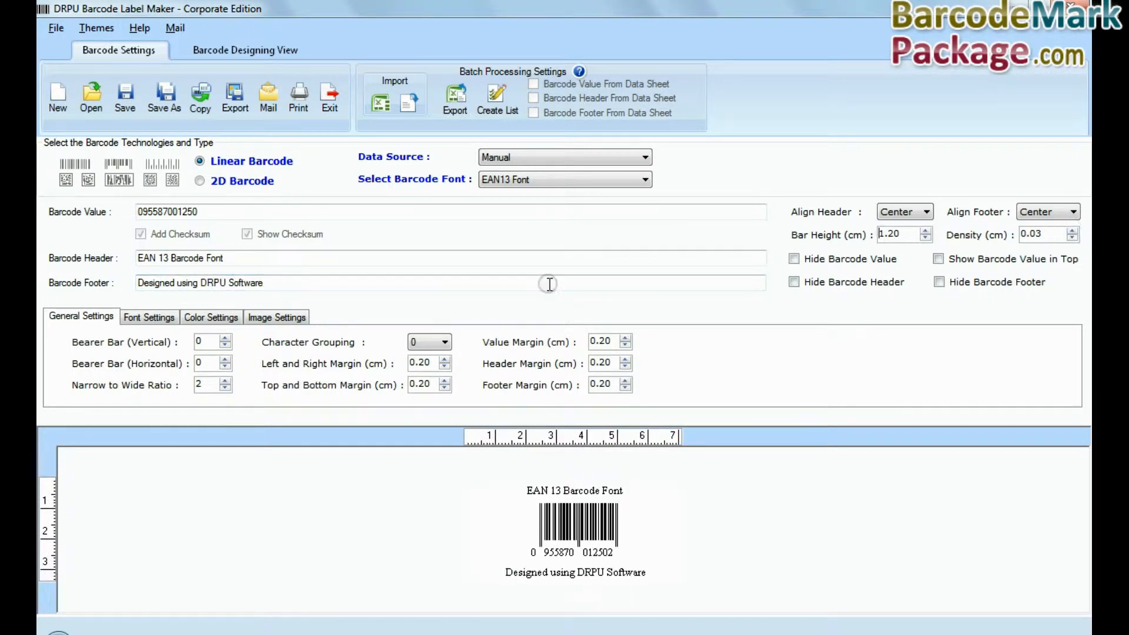
{"action": "left_click", "coordinate": [623, 336]}
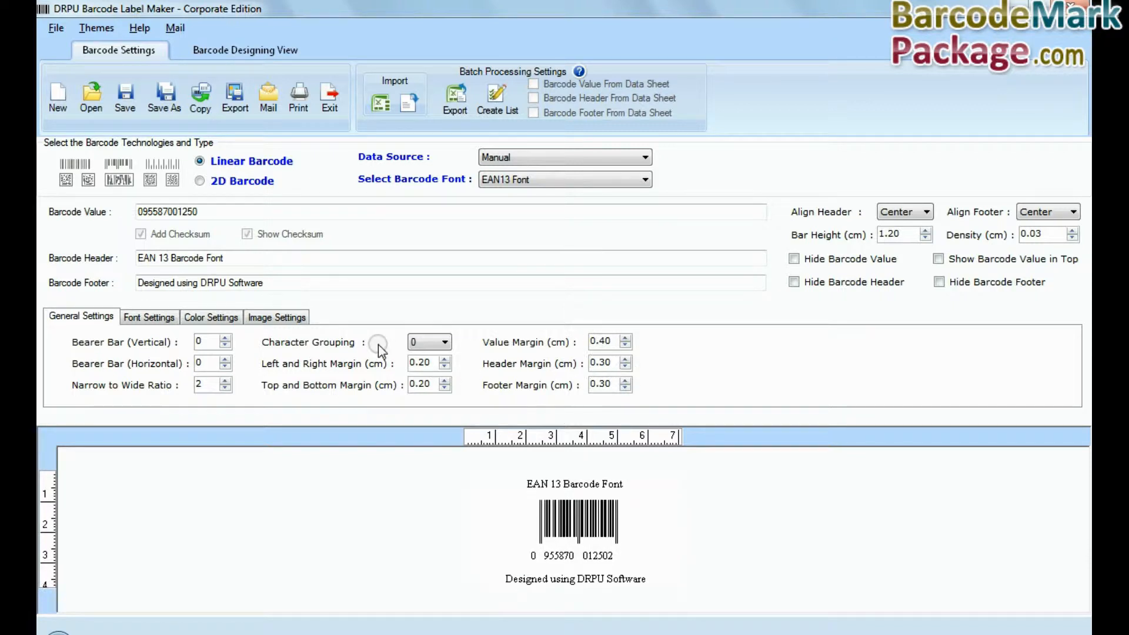
Give the header and footer text the Microsoft Sans Serif font and review the image settings.
{"action": "left_click", "coordinate": [247, 353]}
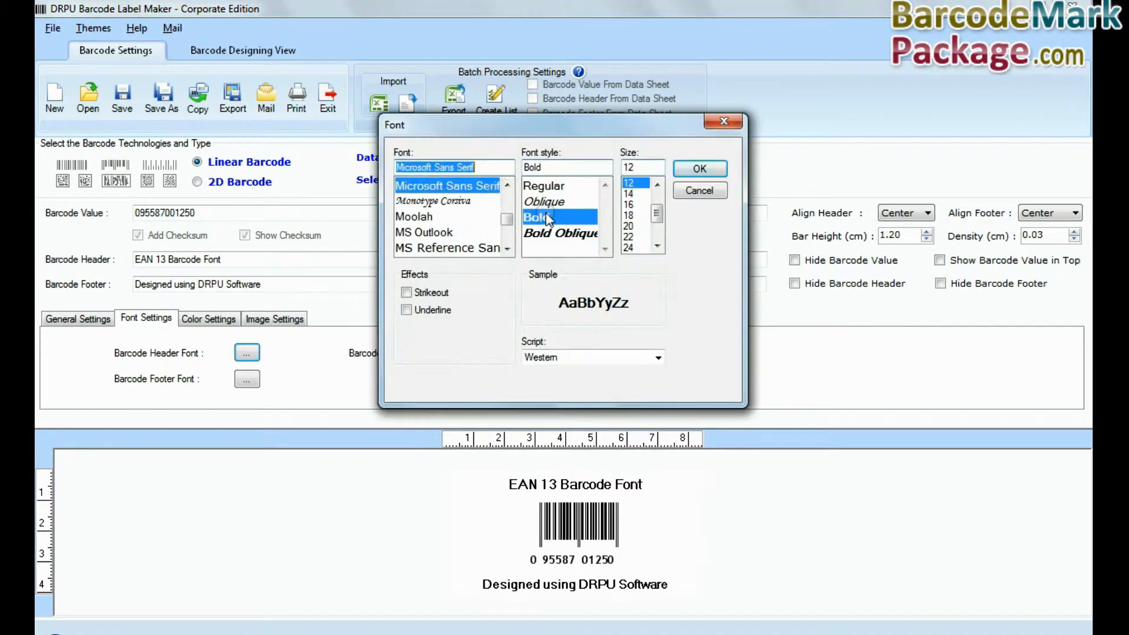
{"action": "left_click", "coordinate": [208, 319]}
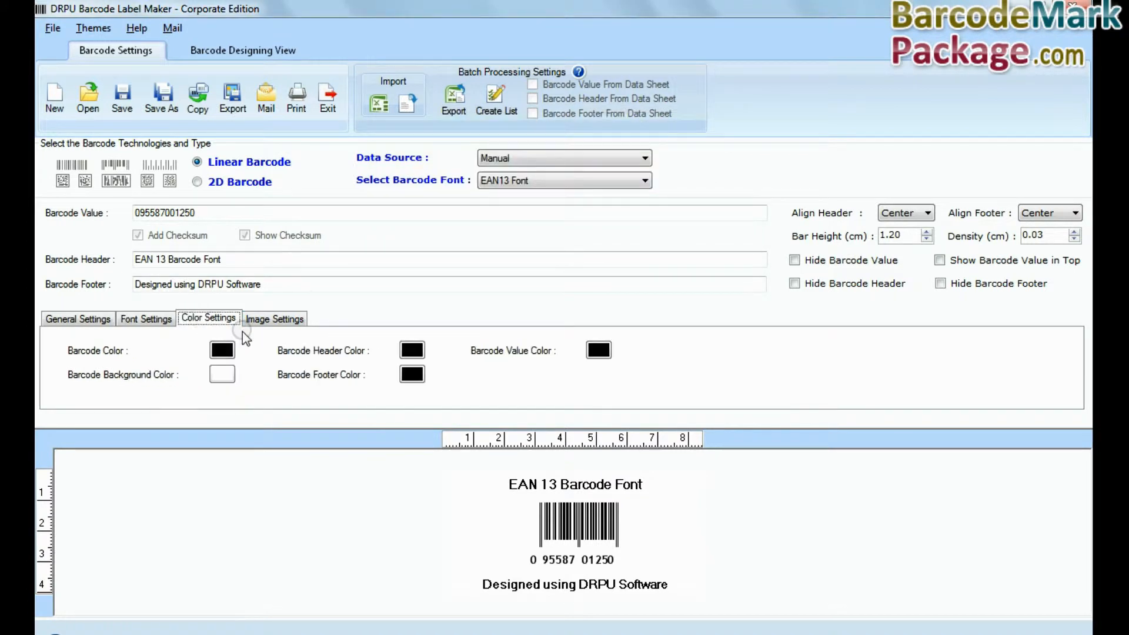
{"action": "left_click", "coordinate": [275, 318]}
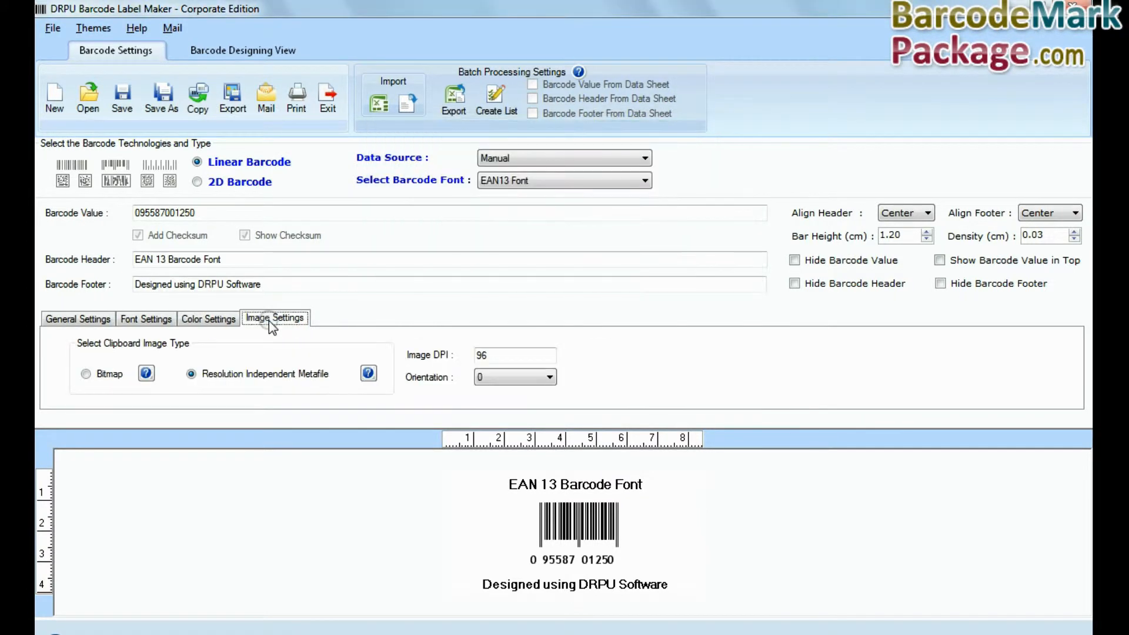
{"action": "mouse_move", "coordinate": [296, 108]}
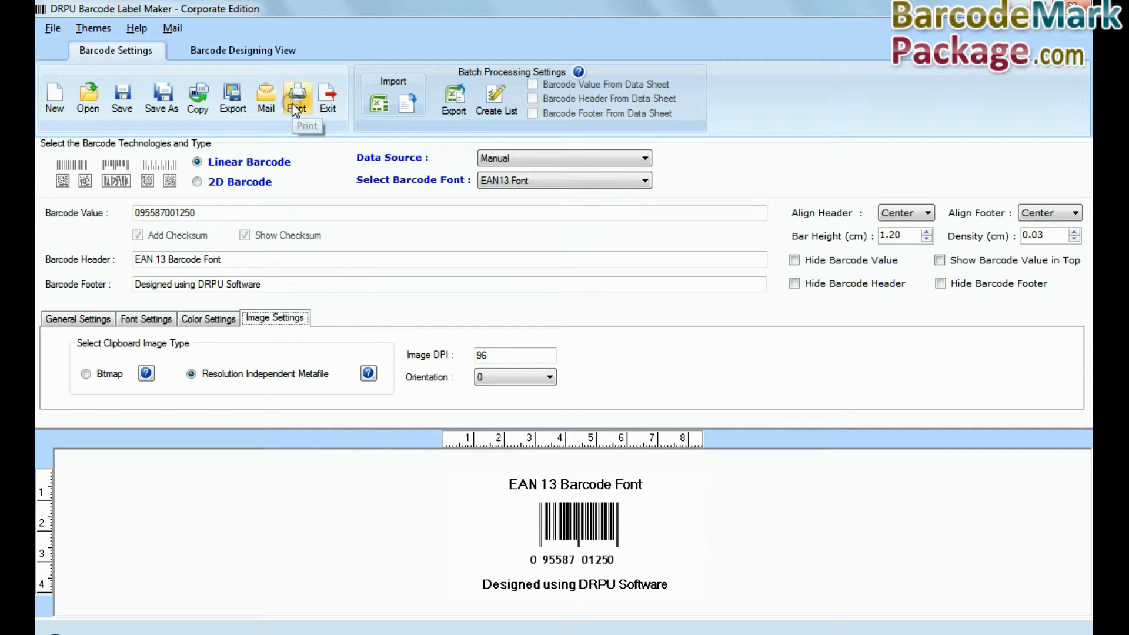
Print on predefined label stock from Formtec, product number Formtec GS-1027 (3 by 9 sheet).
{"action": "left_click", "coordinate": [296, 97]}
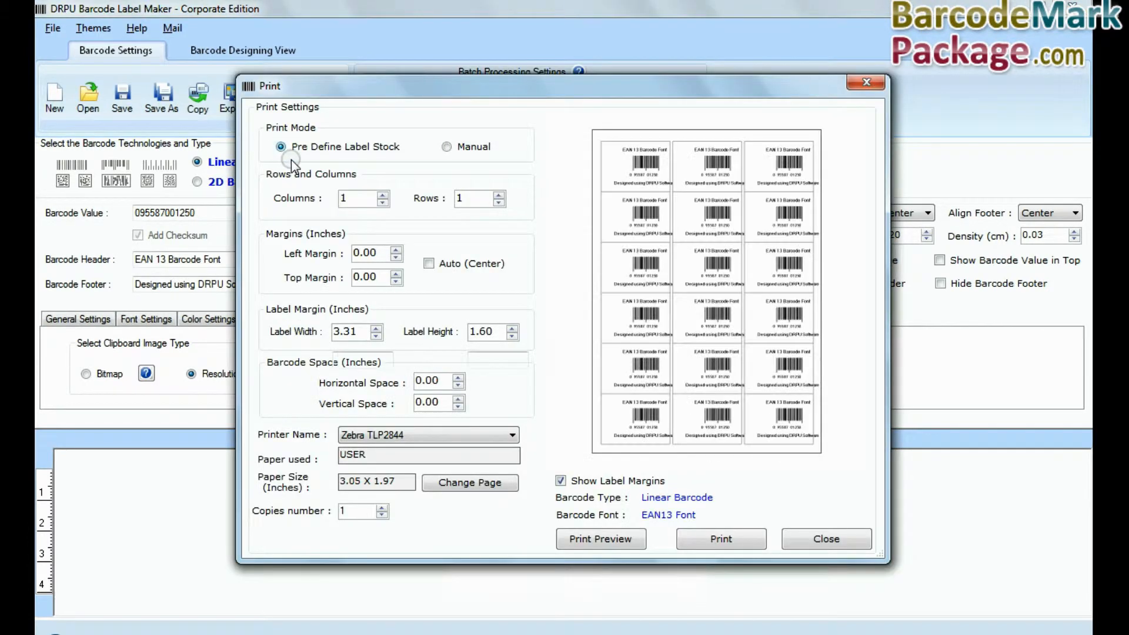
{"action": "left_click", "coordinate": [278, 146]}
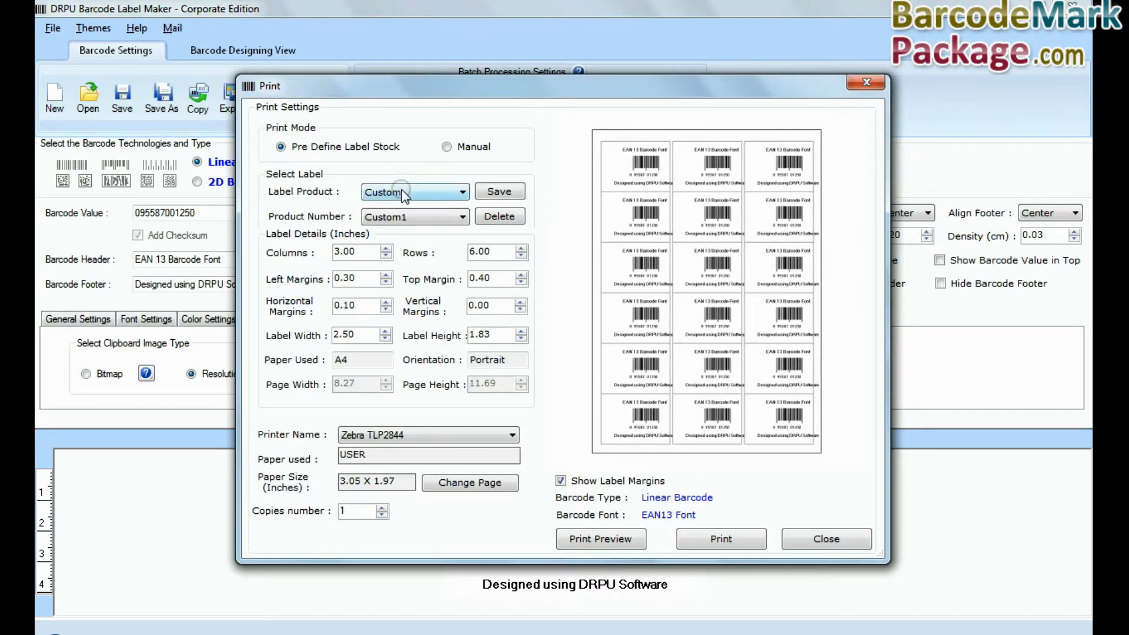
{"action": "left_click", "coordinate": [460, 190]}
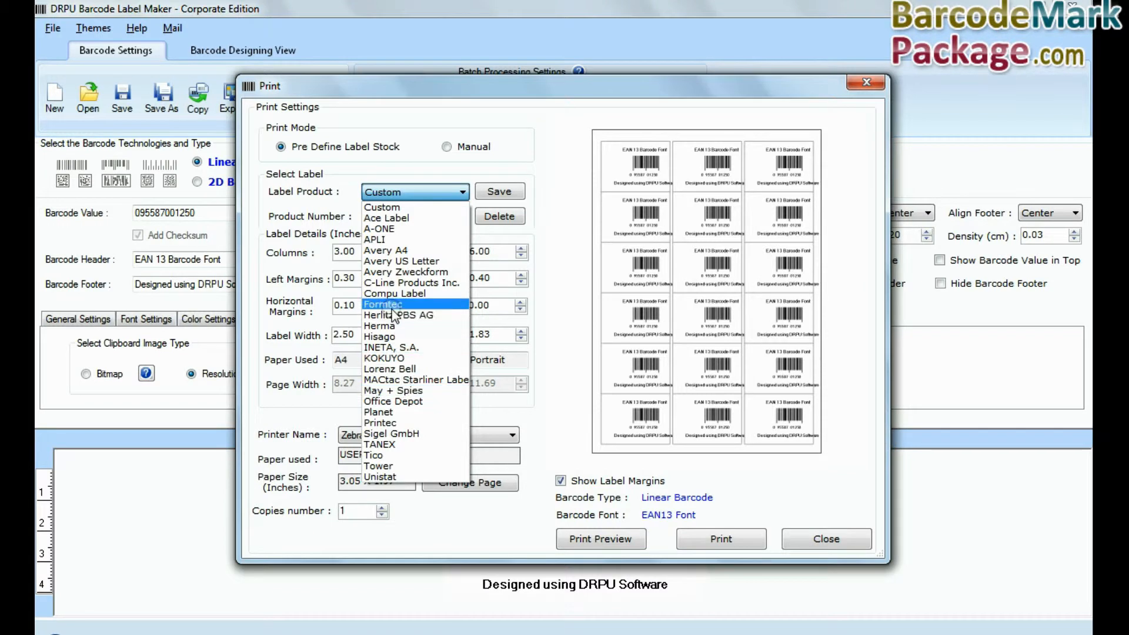
{"action": "left_click", "coordinate": [384, 304]}
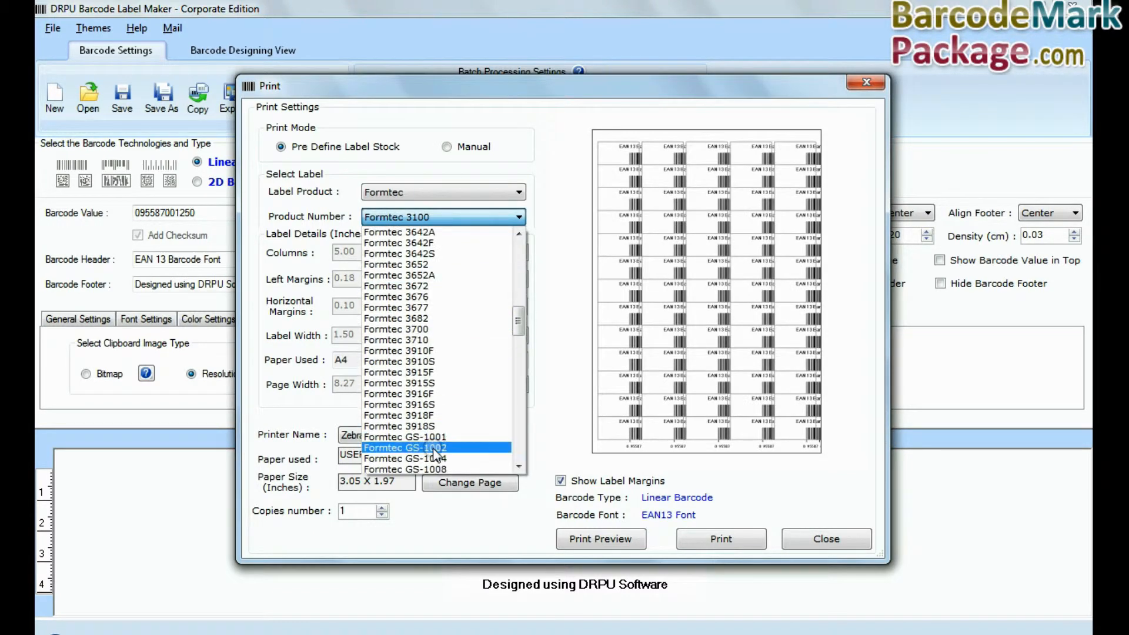
{"action": "left_click", "coordinate": [417, 447]}
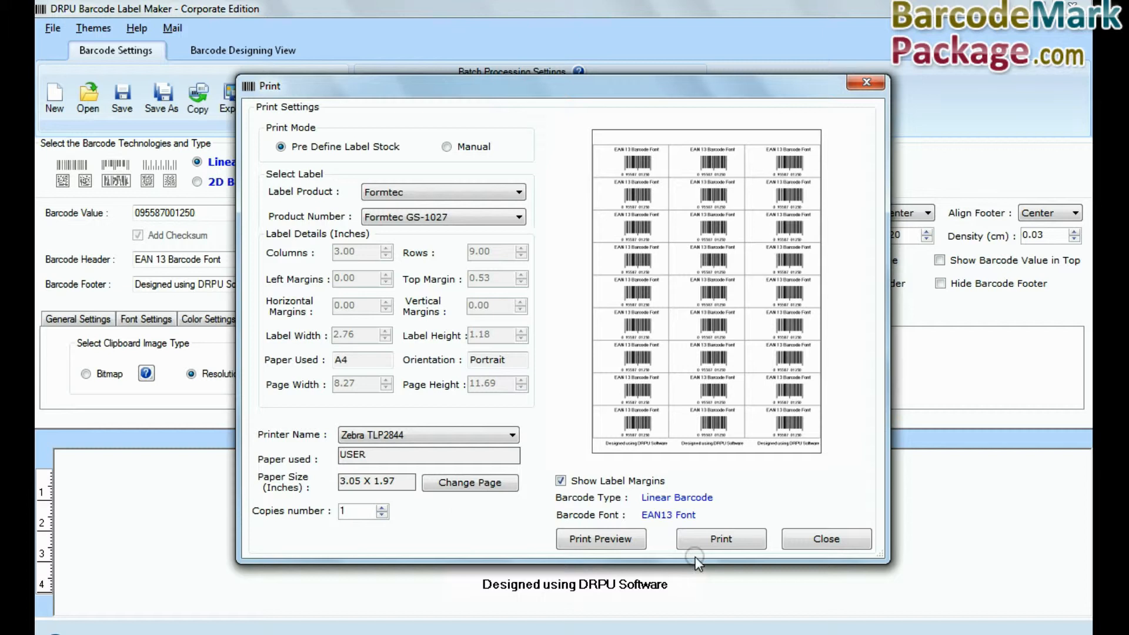
Lower bar height to 0.60 cm and value margin to 0.20, then reselect Formtec GS-1027 stock.
{"action": "left_click", "coordinate": [825, 538]}
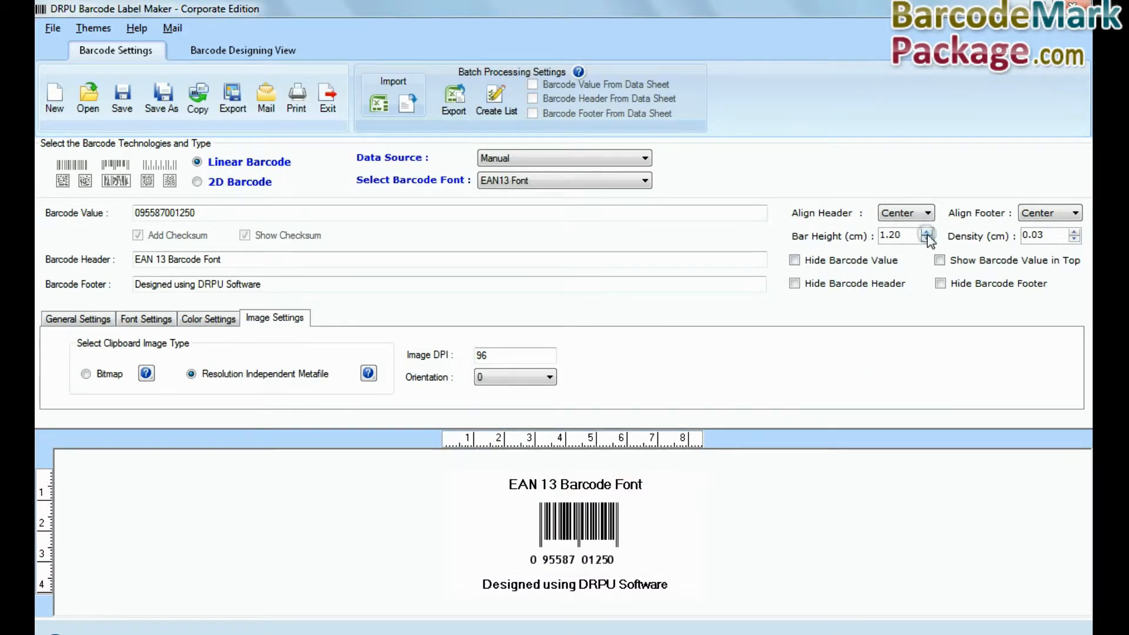
{"action": "left_click", "coordinate": [926, 240]}
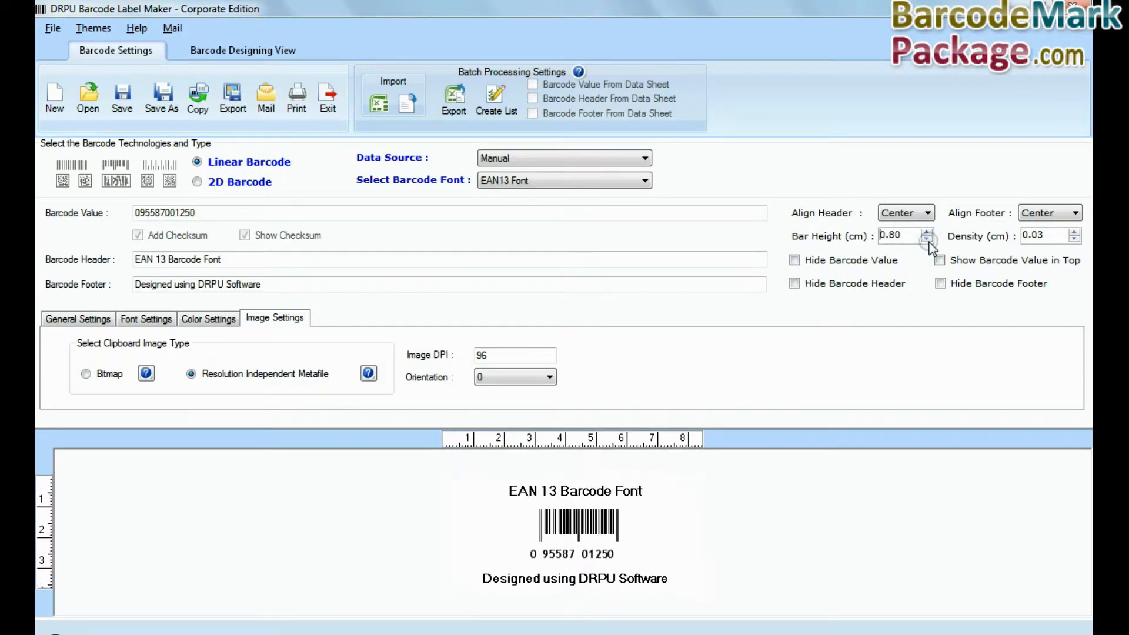
{"action": "left_click", "coordinate": [78, 318]}
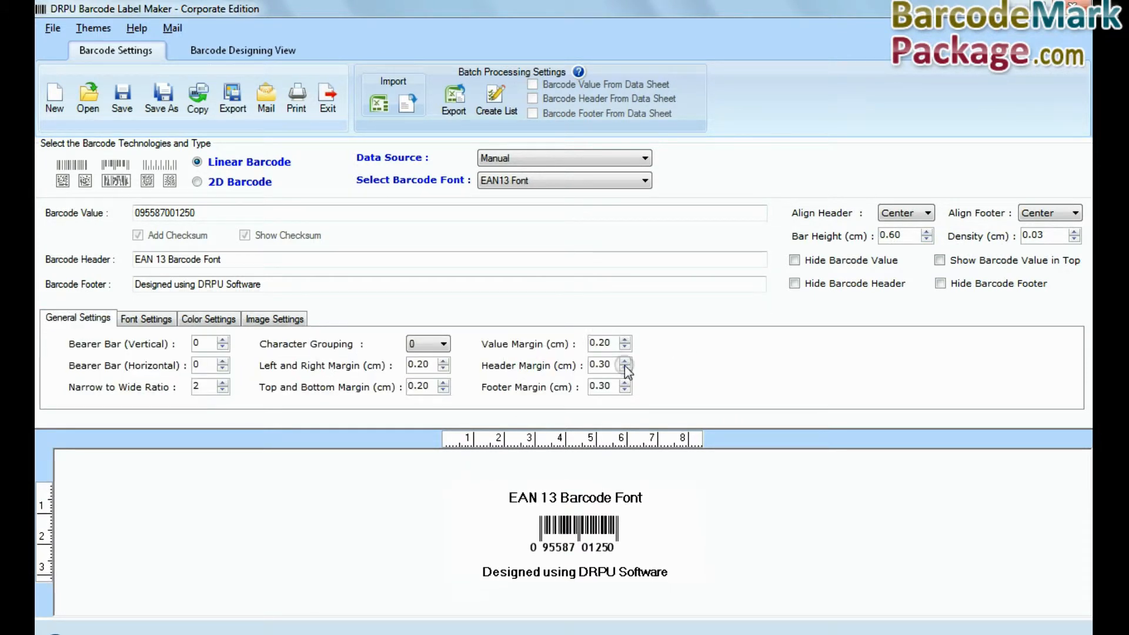
{"action": "left_click", "coordinate": [626, 368]}
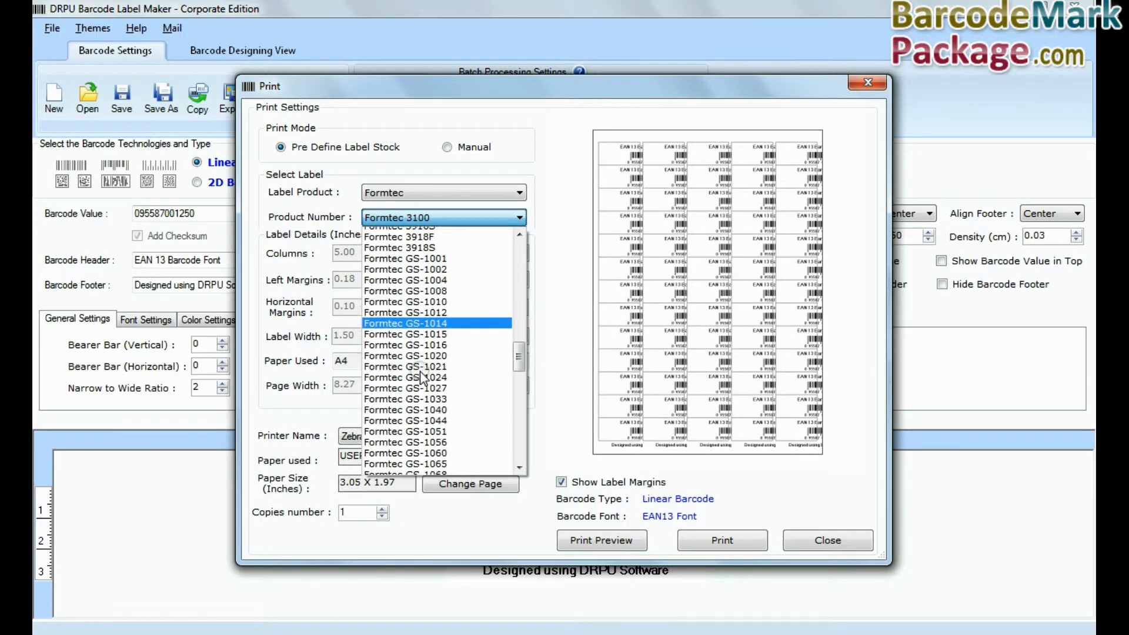
{"action": "left_click", "coordinate": [404, 388]}
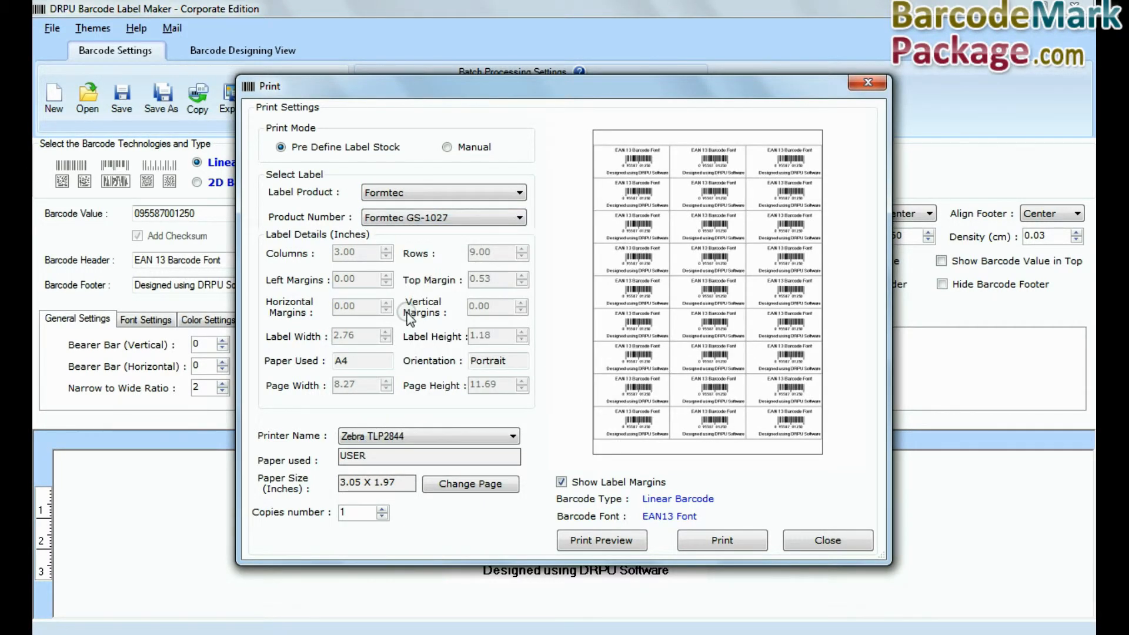